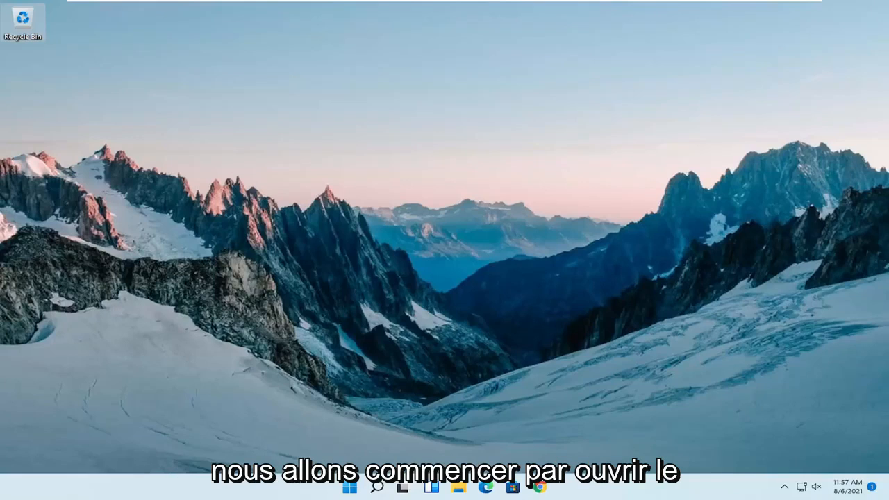
Step: Search for 'regedit' and launch Registry Editor with administrator rights
click(378, 488)
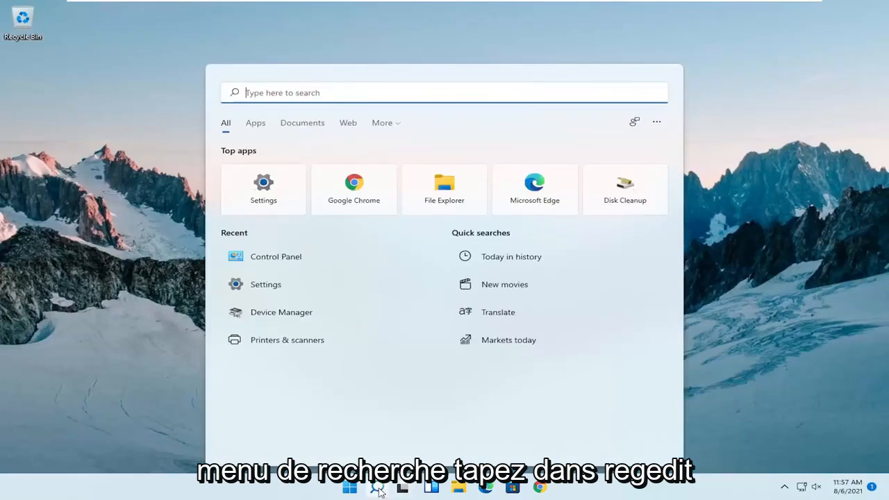
text(regedit)
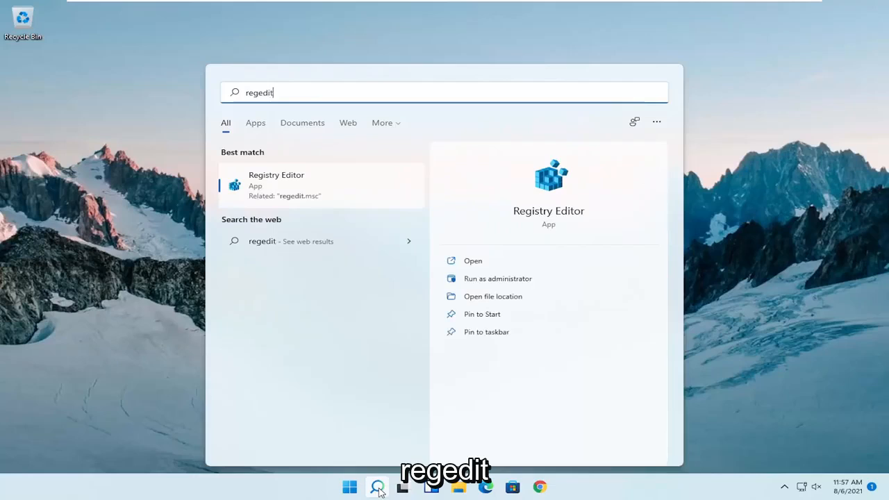
mouse_move(291, 226)
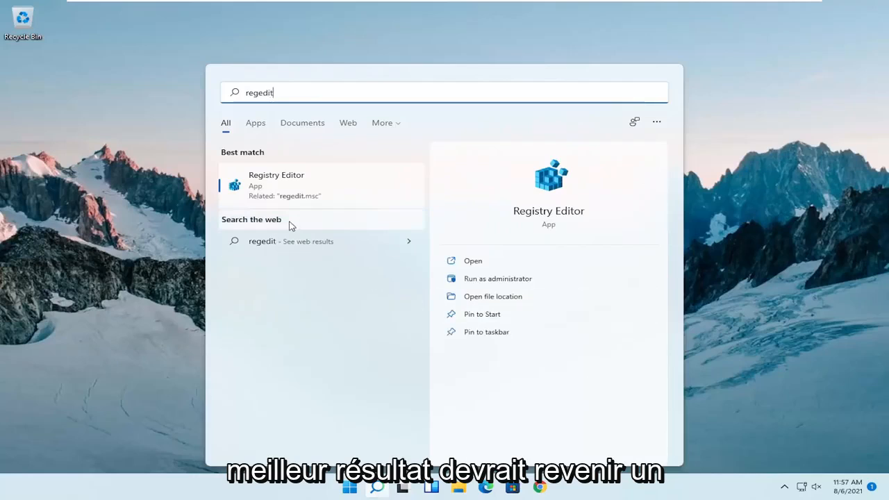
mouse_move(274, 185)
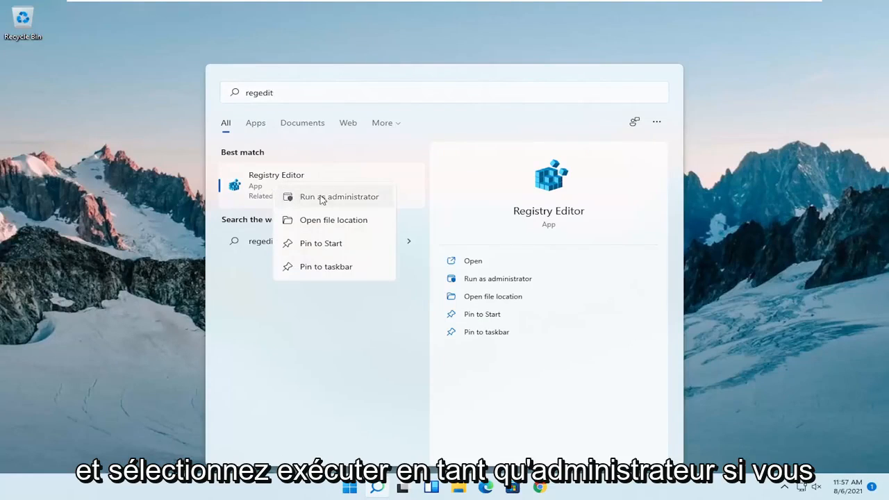
click(339, 197)
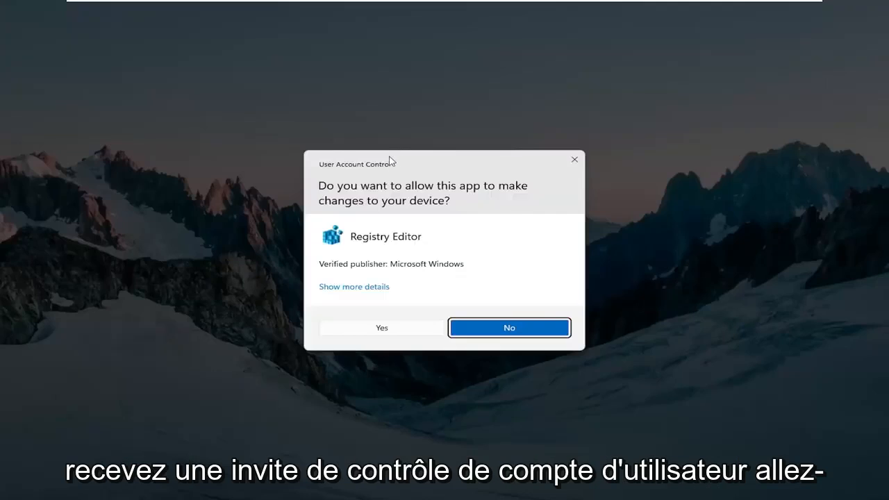
Step: Approve the elevation prompt and preview the registry Export dialog at This PC without saving
click(380, 327)
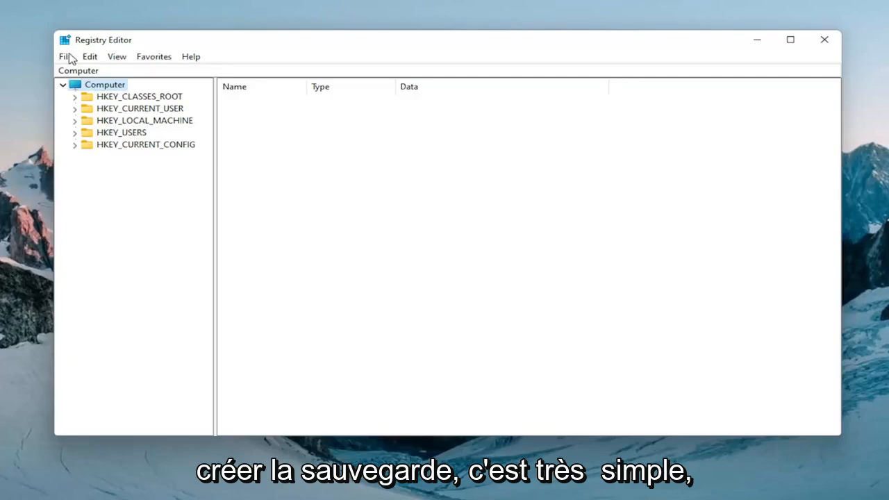
click(65, 56)
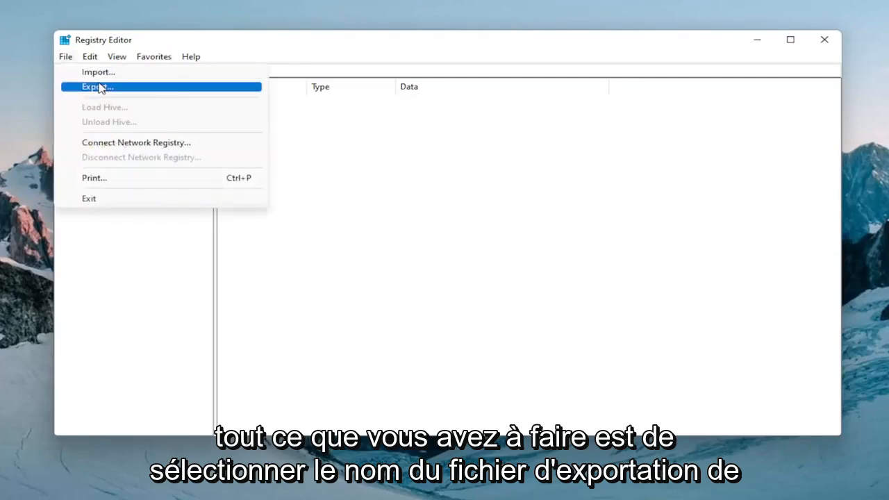
click(97, 86)
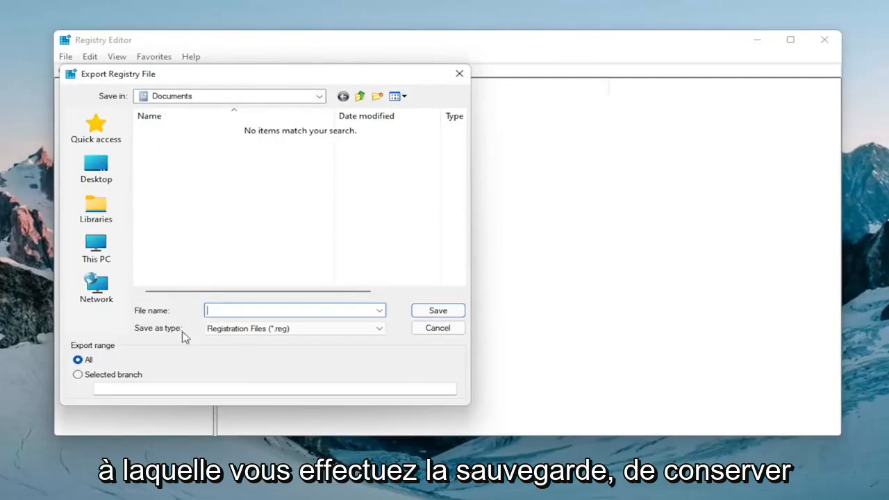
click(96, 248)
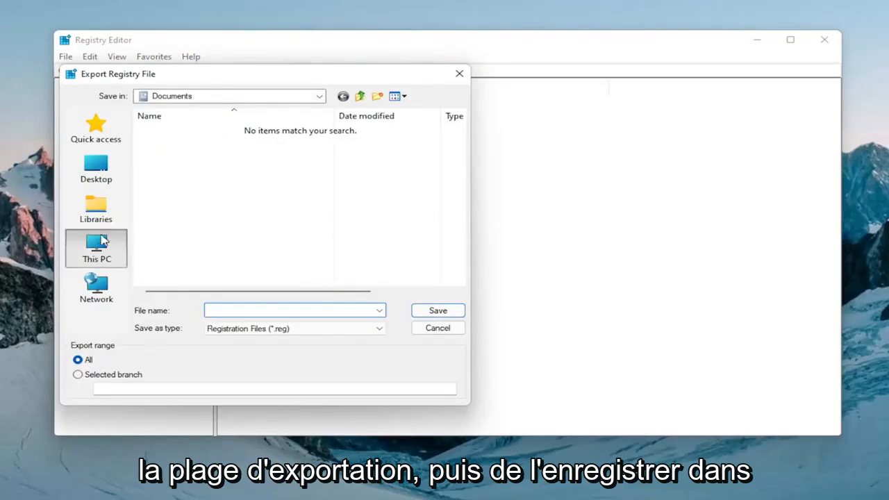
click(96, 248)
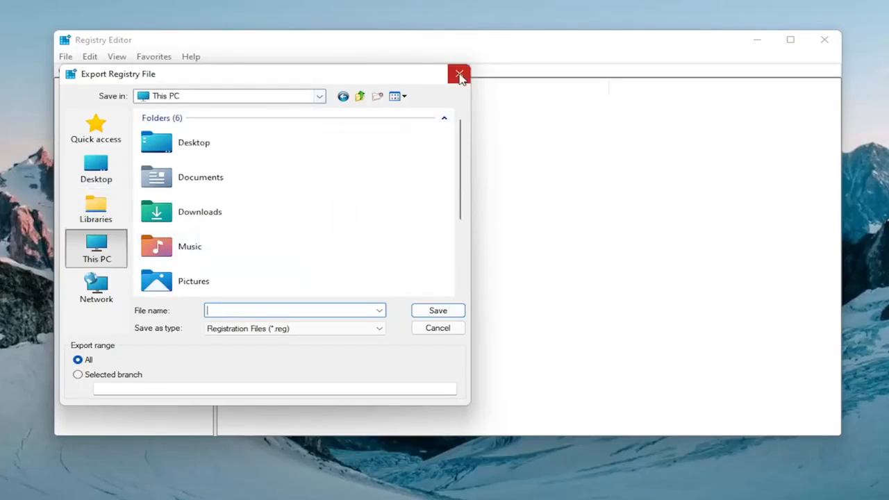
click(459, 73)
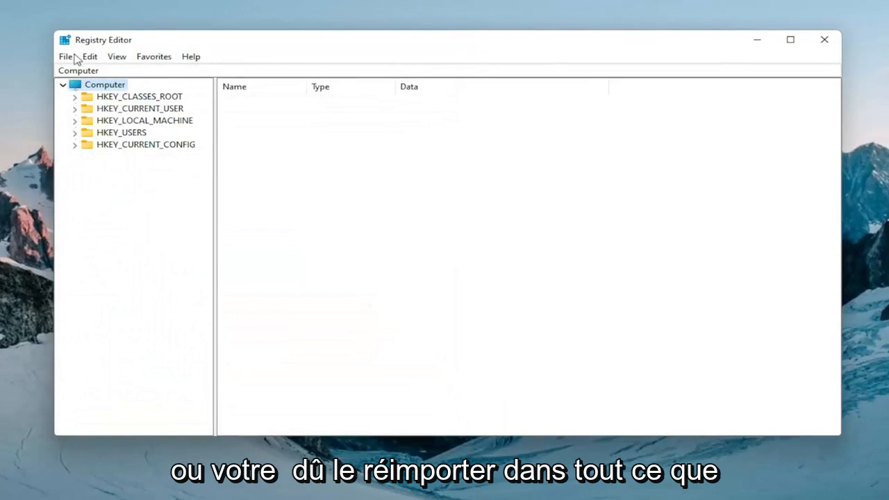
Step: Preview the registry Import dialog and cancel it without importing
click(65, 56)
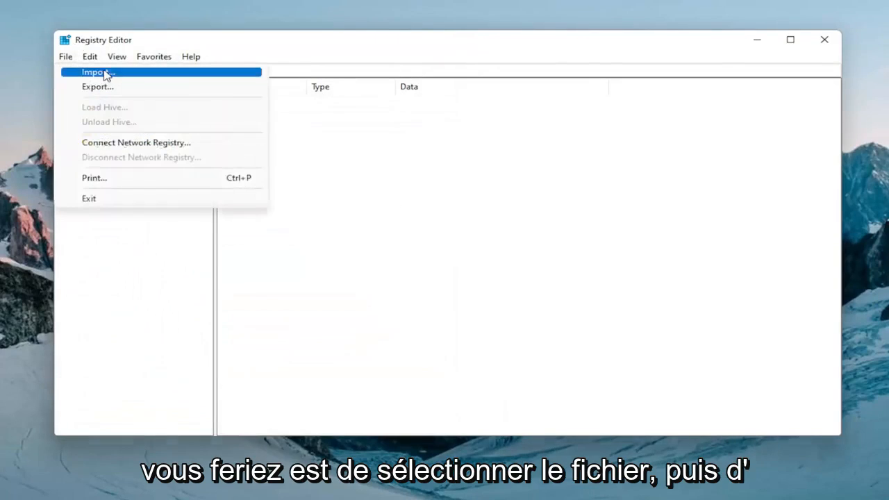
click(95, 71)
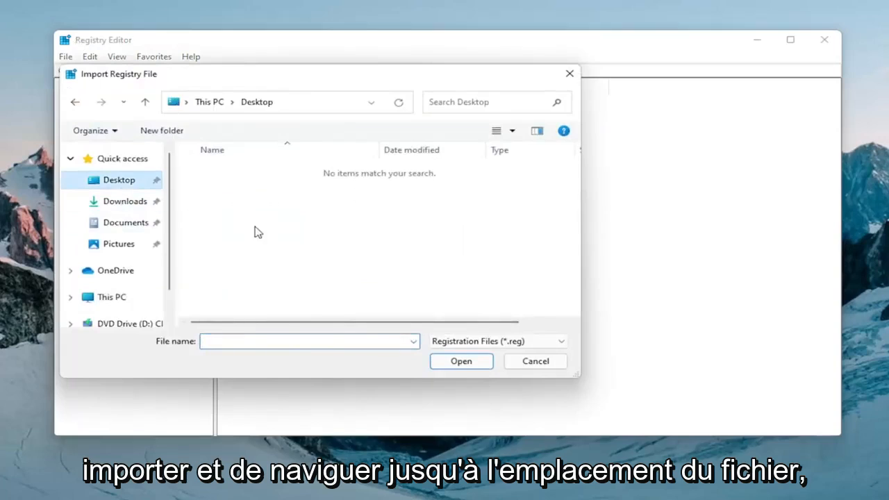
click(534, 360)
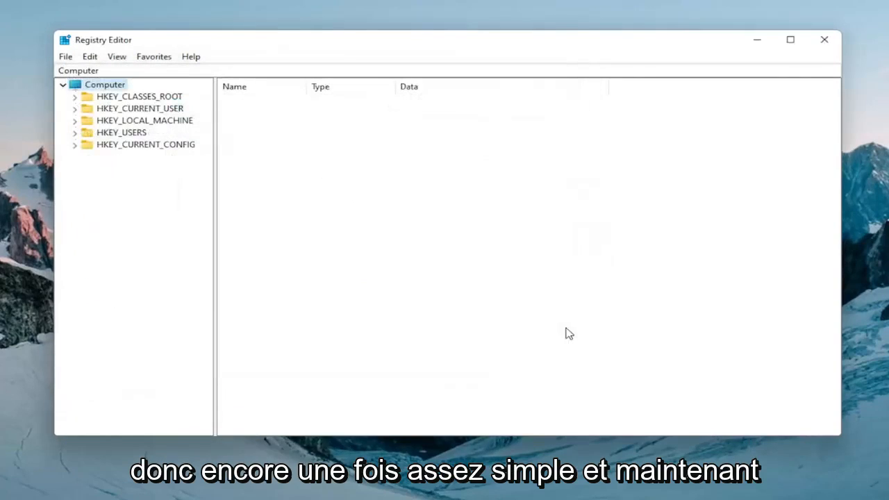
Step: Open HKEY_CURRENT_USER\System\GameConfigStore and change GameDVR_Enabled's data to 0
click(144, 119)
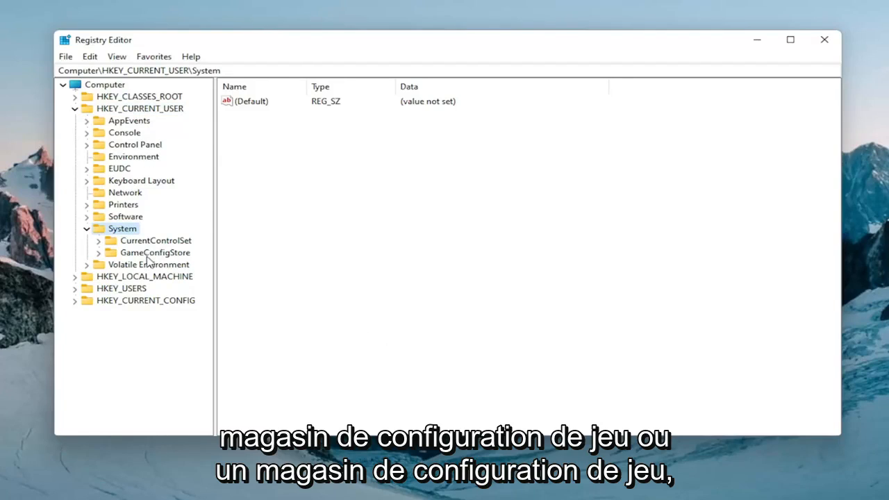
click(154, 252)
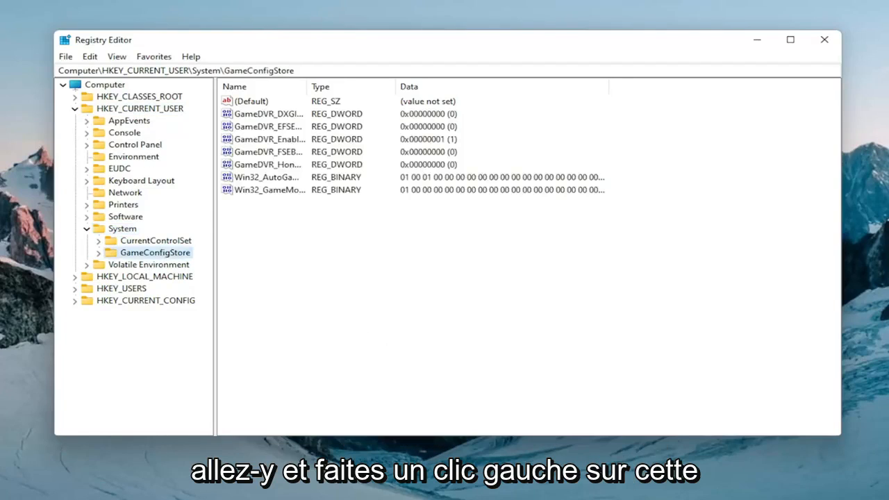
mouse_move(309, 86)
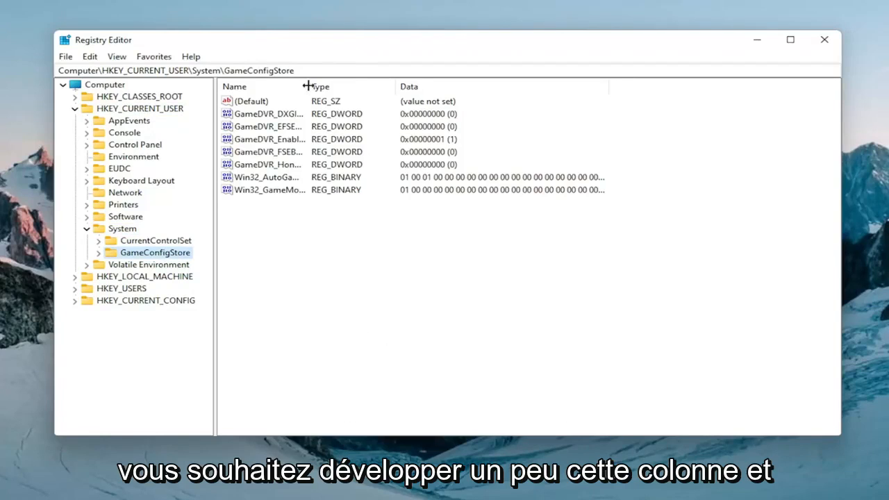
drag(309, 86, 400, 86)
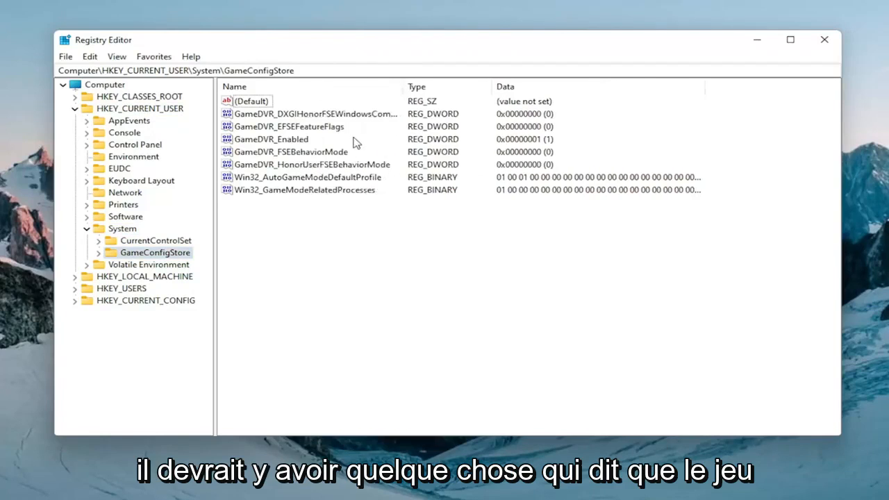
double_click(271, 139)
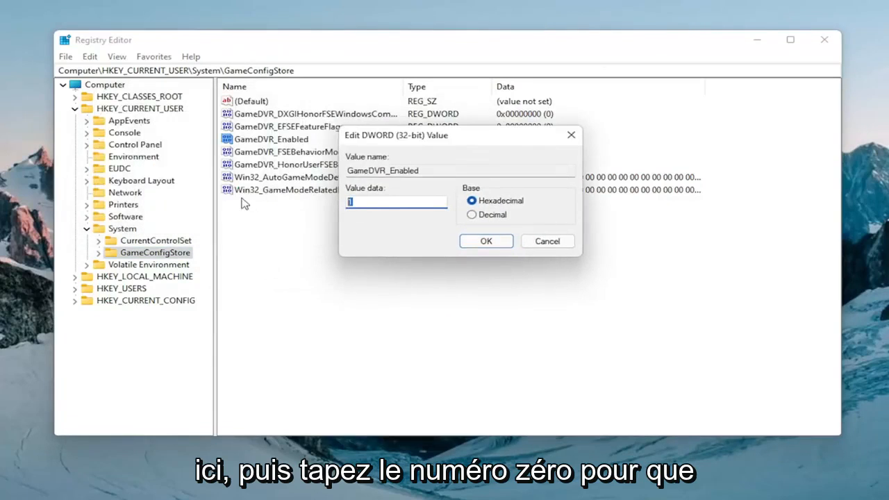
text(0)
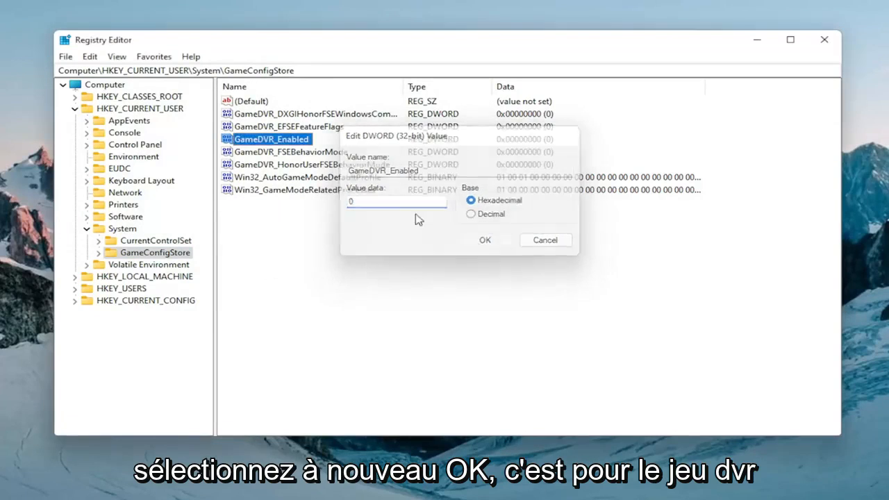
click(485, 240)
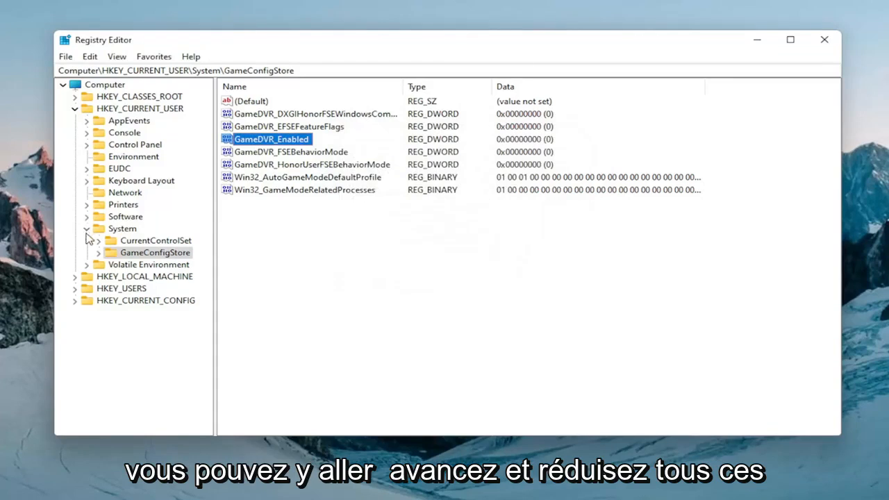
Step: Collapse HKEY_CURRENT_USER and drill into HKEY_LOCAL_MACHINE\SOFTWARE\Microsoft\PolicyManager\default\ApplicationManagement
click(74, 108)
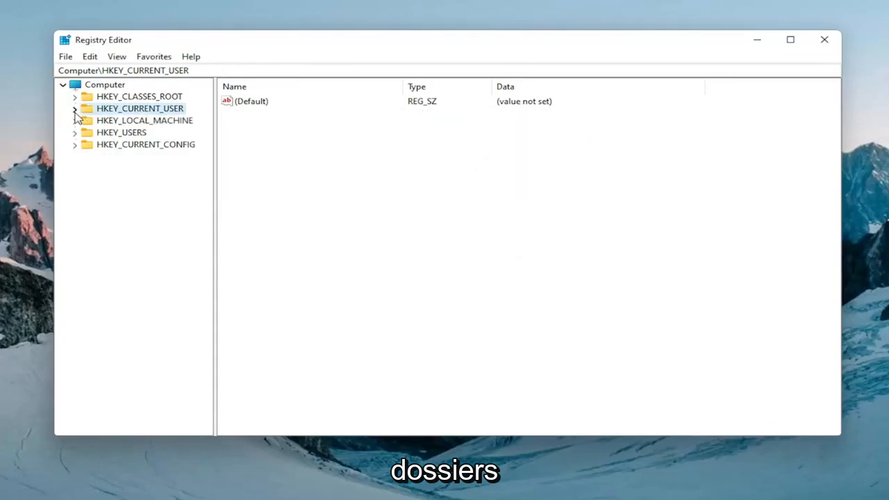
click(144, 120)
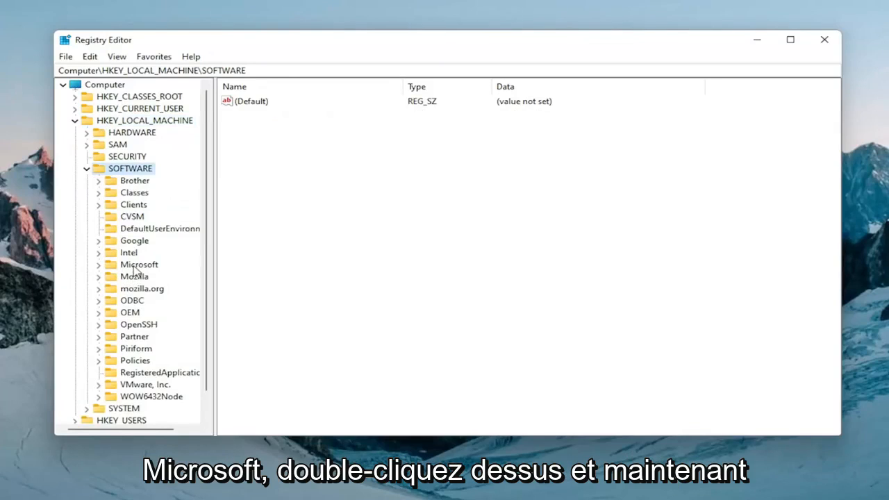
double_click(139, 264)
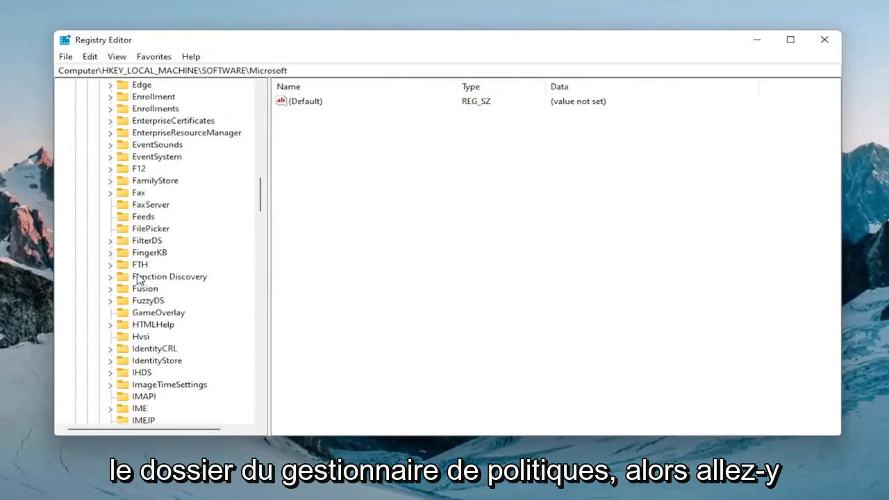
scroll(down, 3)
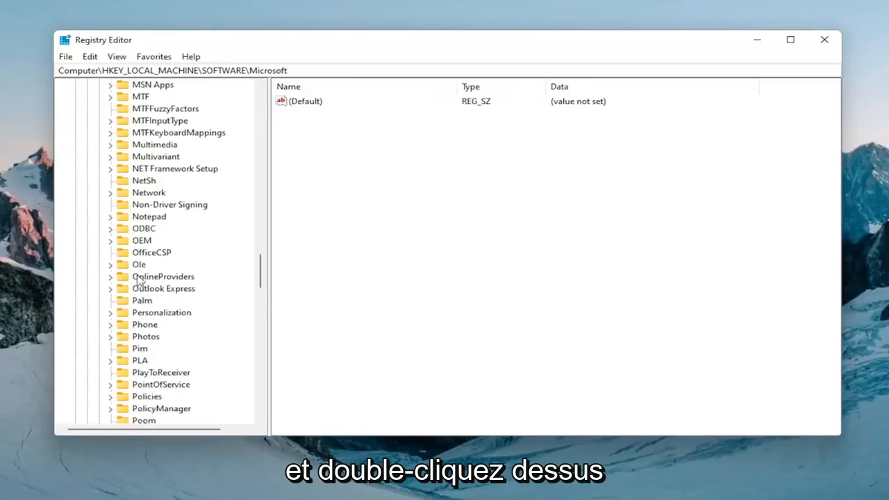
double_click(161, 408)
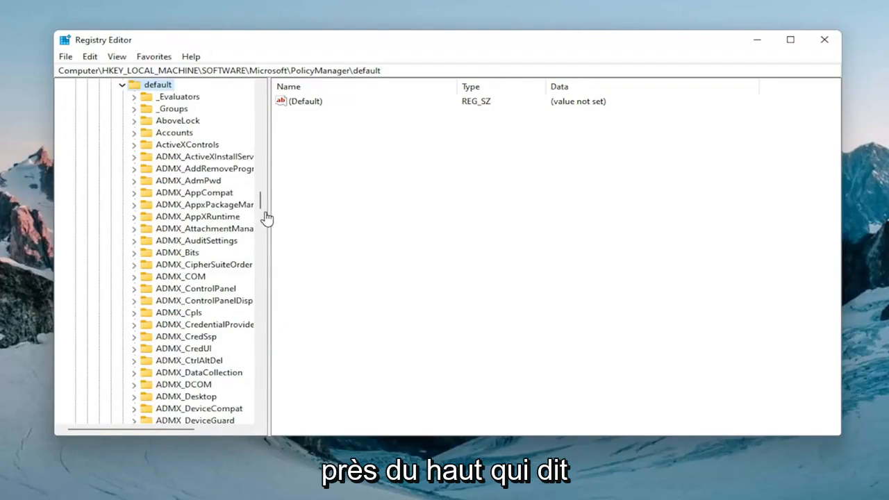
mouse_move(288, 228)
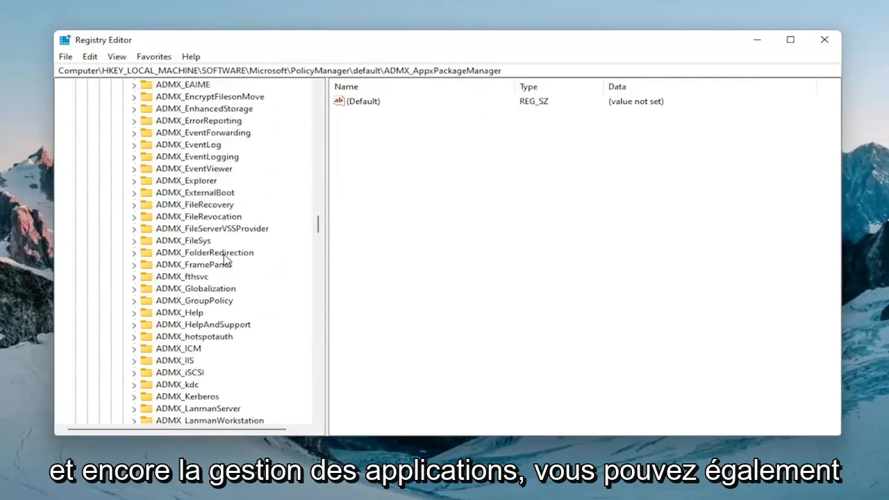
scroll(down, 3)
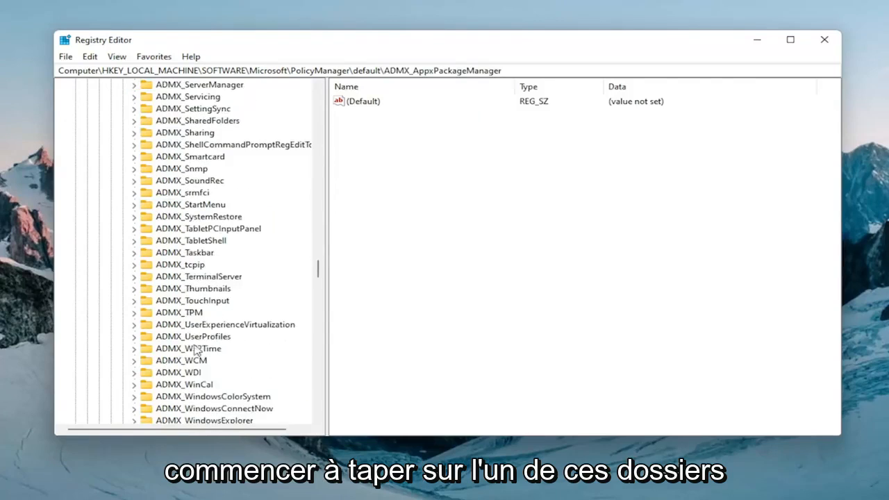
scroll(up, 3)
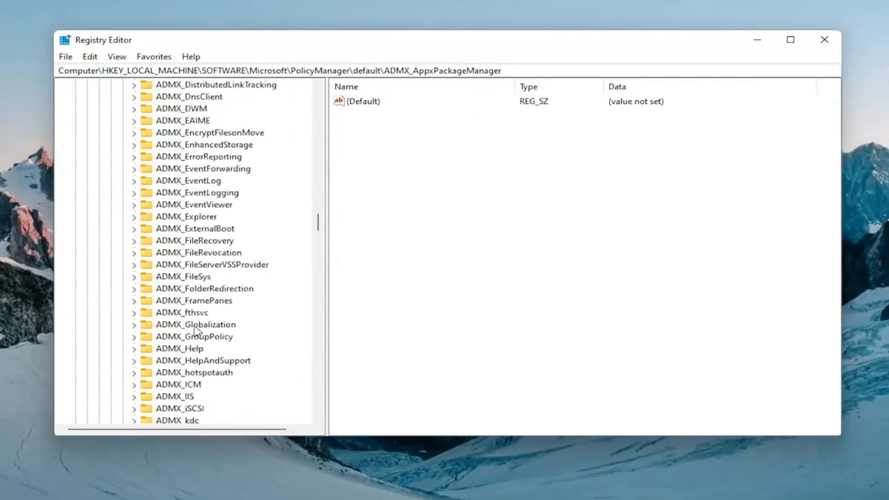
click(173, 408)
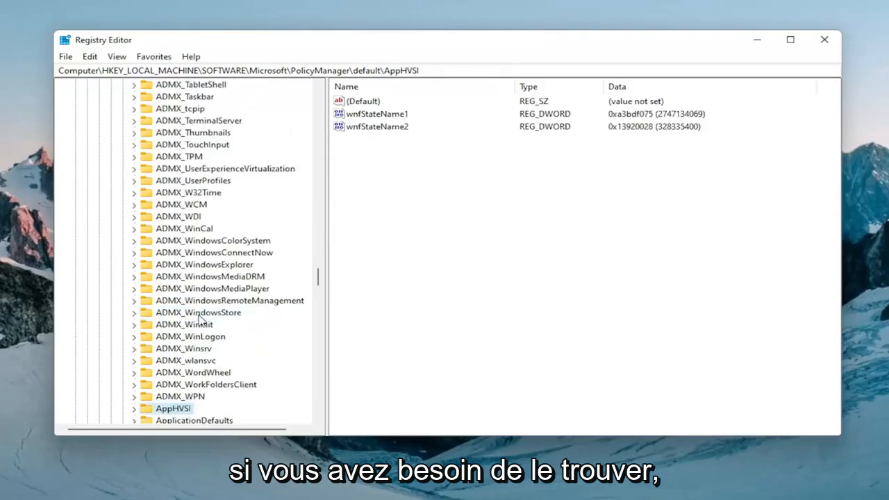
click(204, 409)
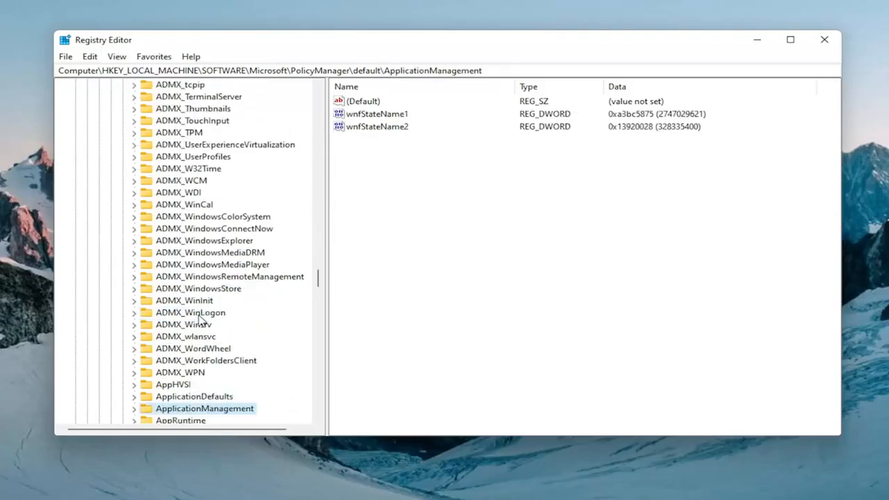
Step: Select the AllowGameDVR key and change its 'value' entry data to 0
scroll(down, 3)
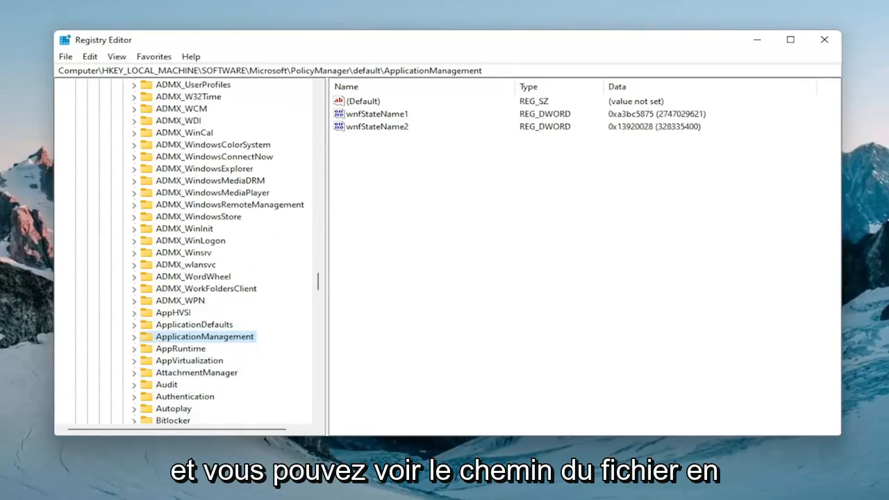
mouse_move(83, 90)
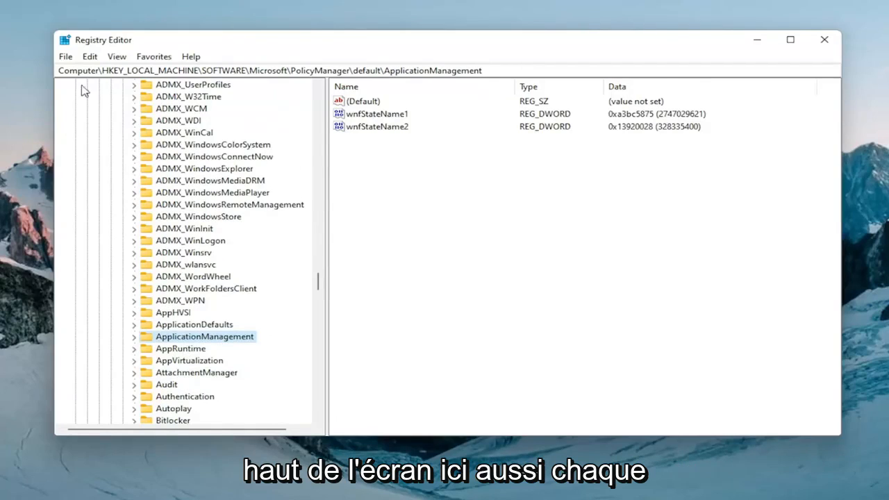
mouse_move(414, 203)
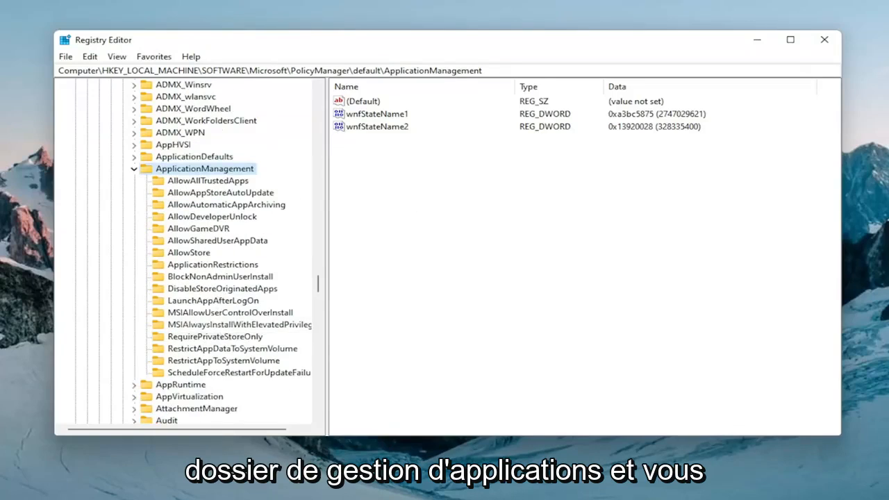
click(198, 228)
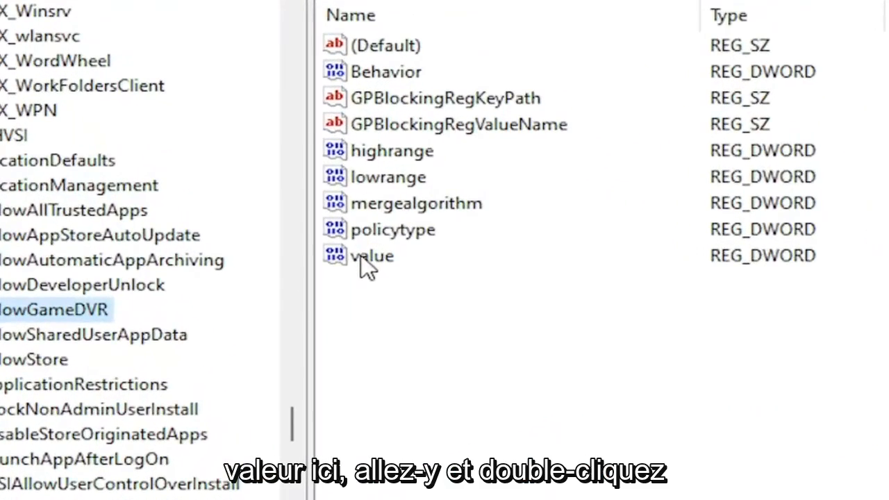
double_click(372, 256)
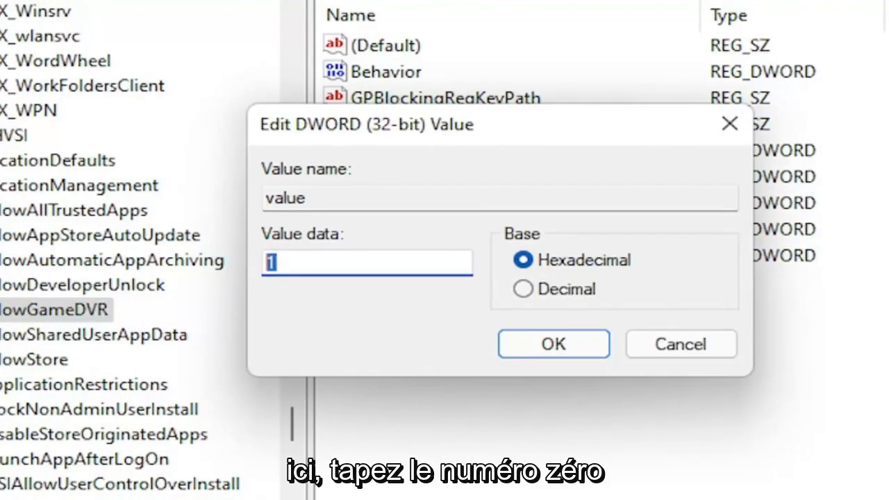
text(0)
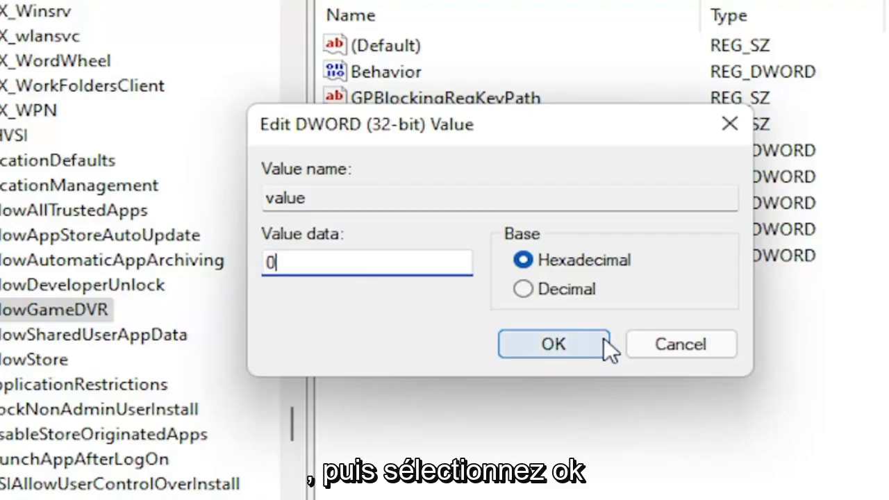
click(554, 344)
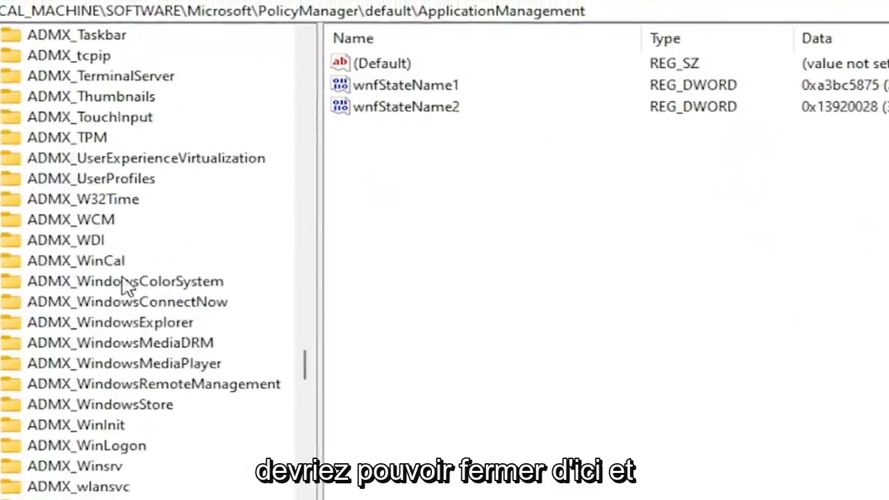
Step: Collapse the PolicyManager tree, close Registry Editor, and bring up the Start button's quick-link menu
click(729, 55)
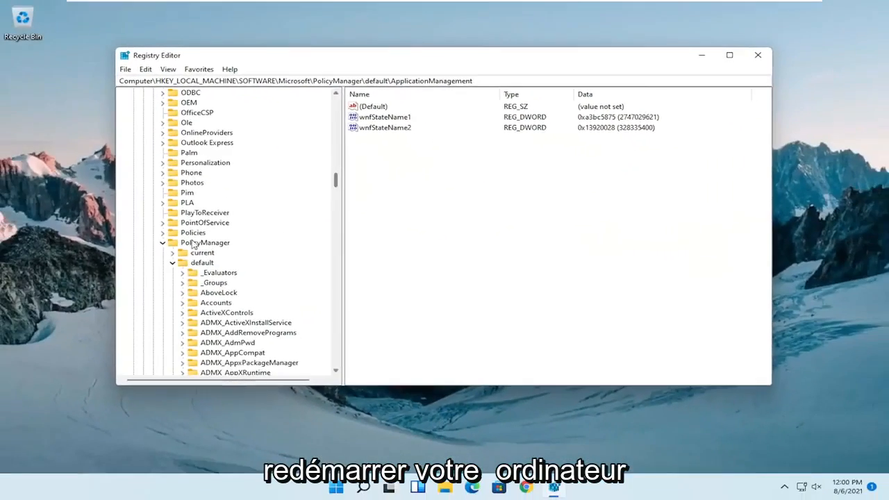
click(162, 243)
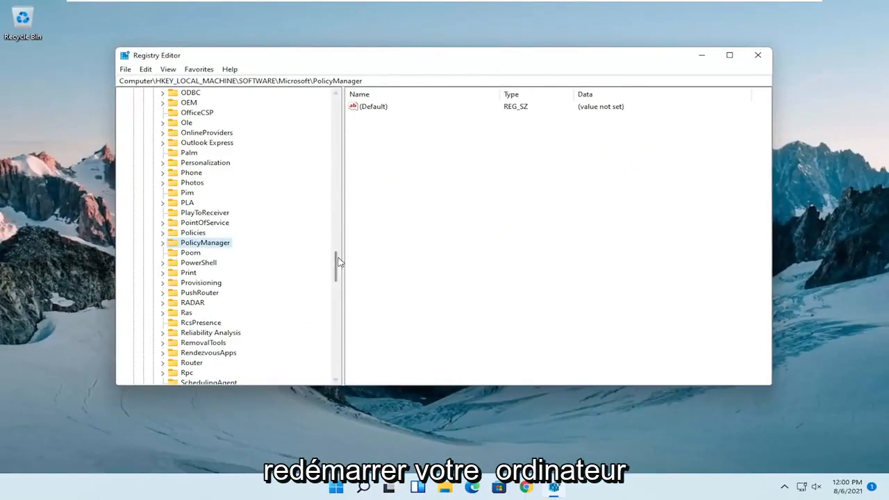
scroll(up, 3)
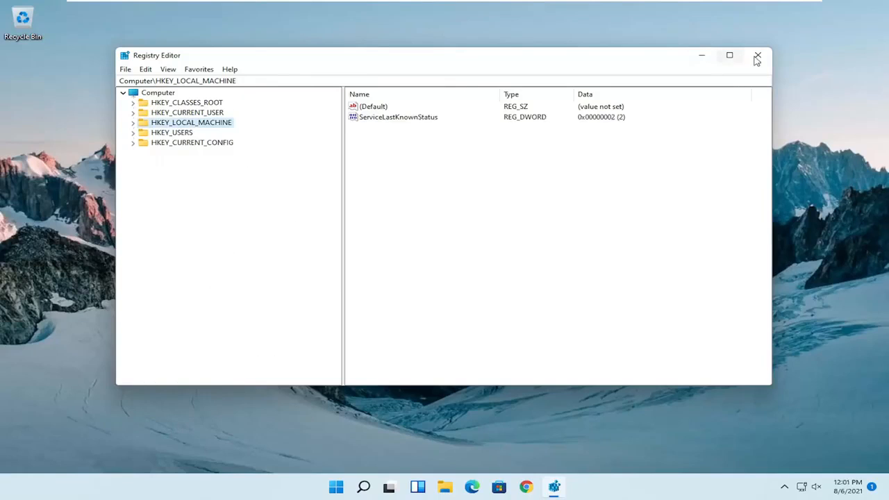
click(757, 56)
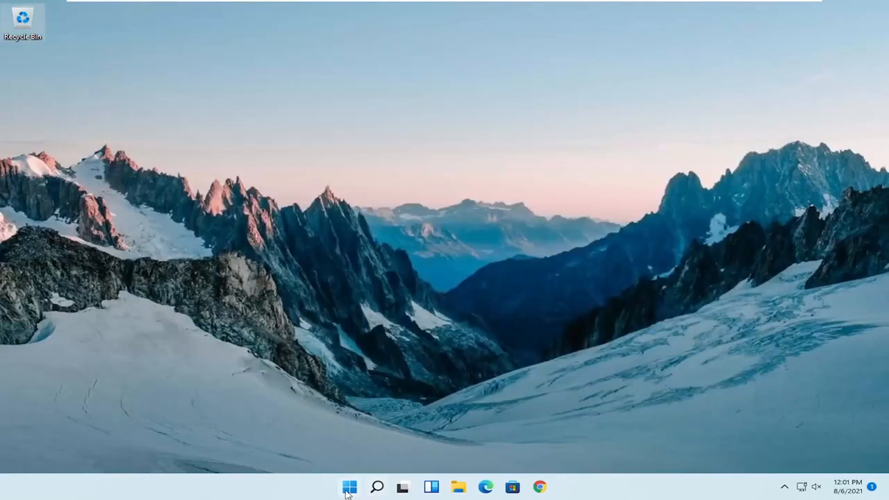
right_click(350, 486)
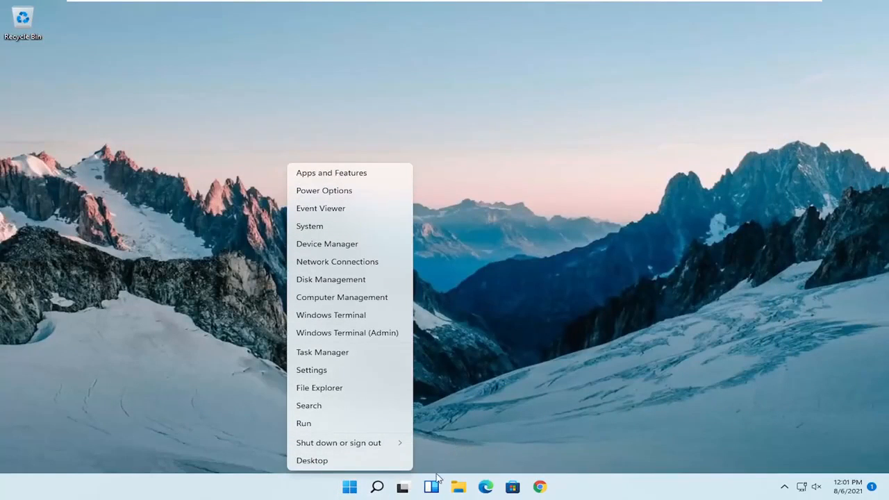